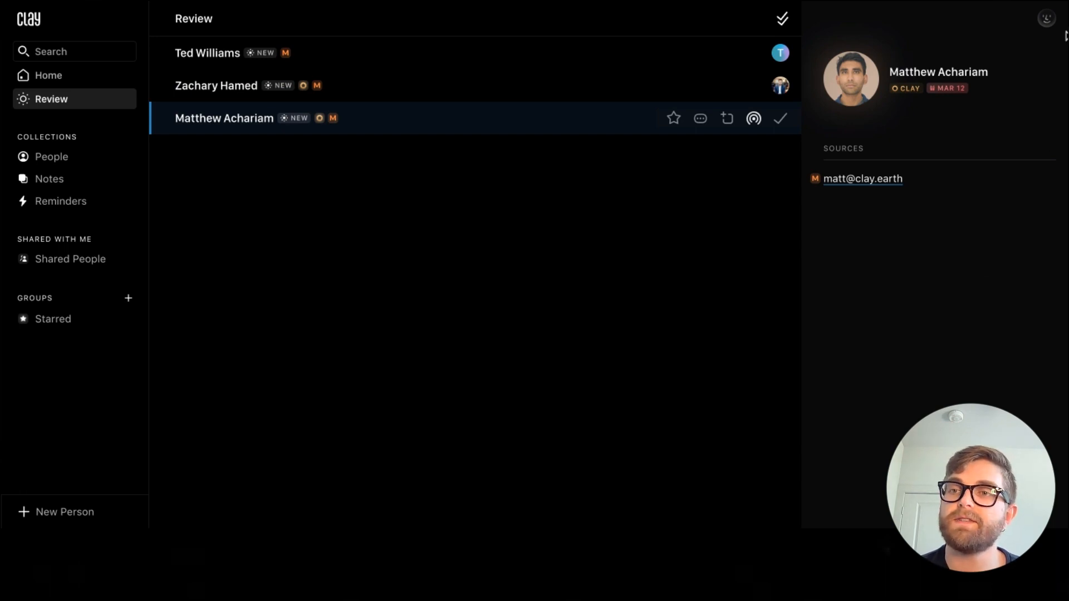
Open Settings from the profile avatar menu at top right.
click(1046, 18)
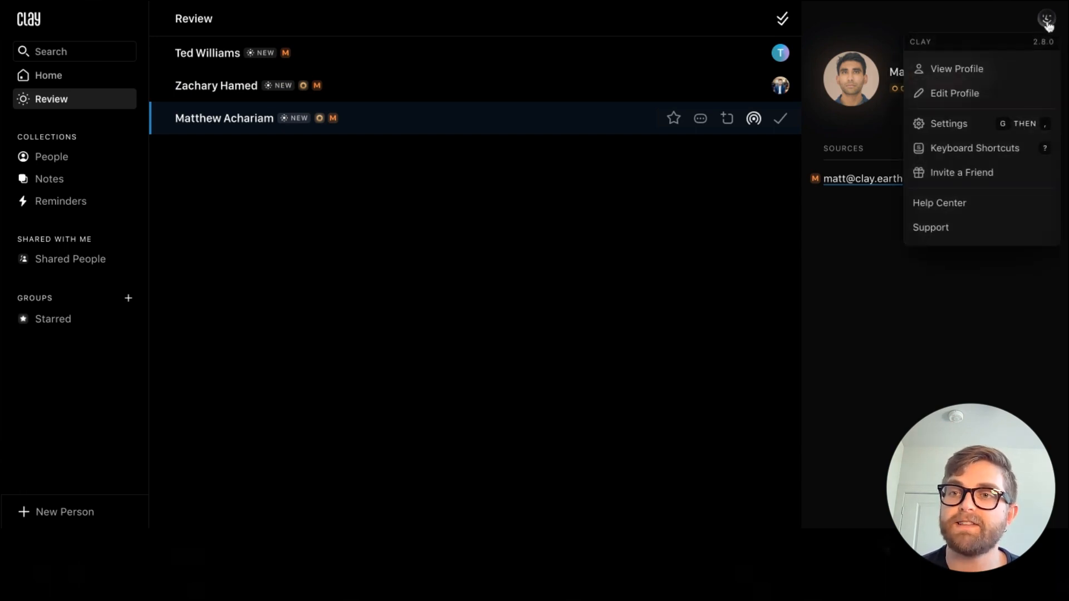
click(947, 124)
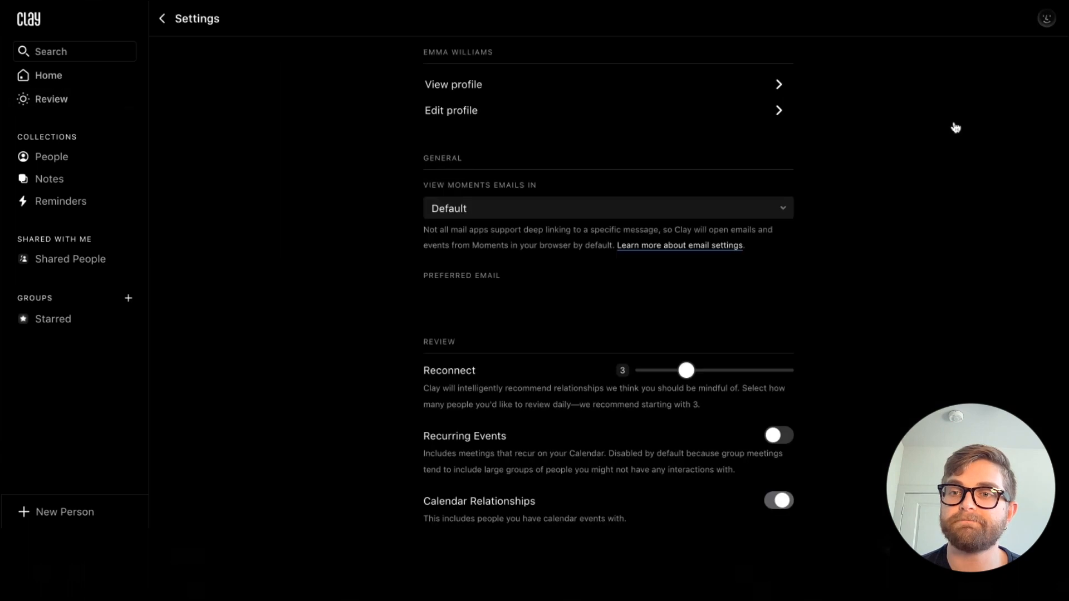
scroll(down, 3)
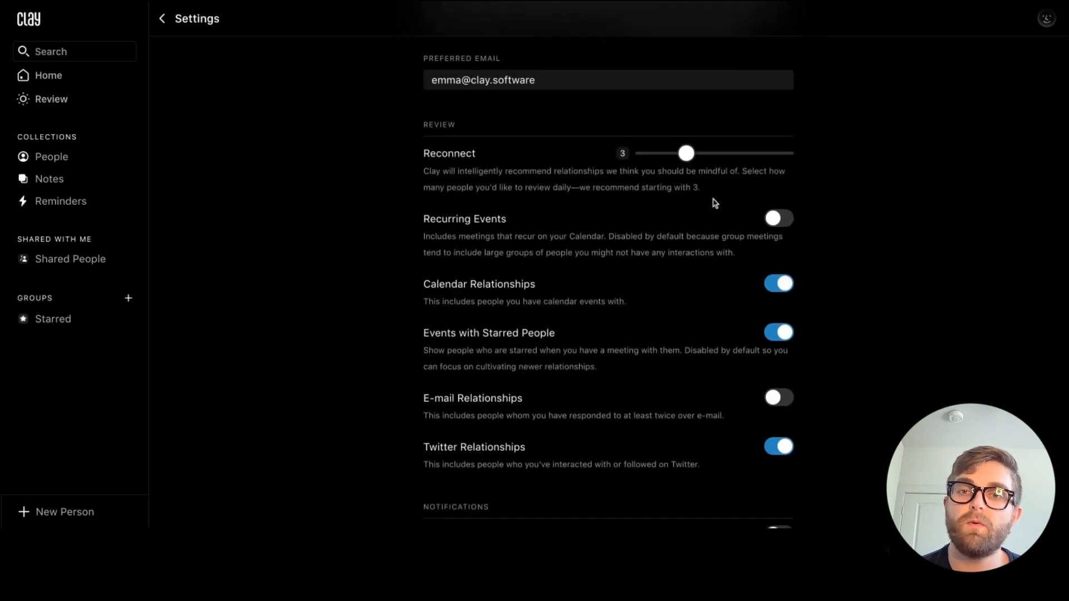
scroll(down, 3)
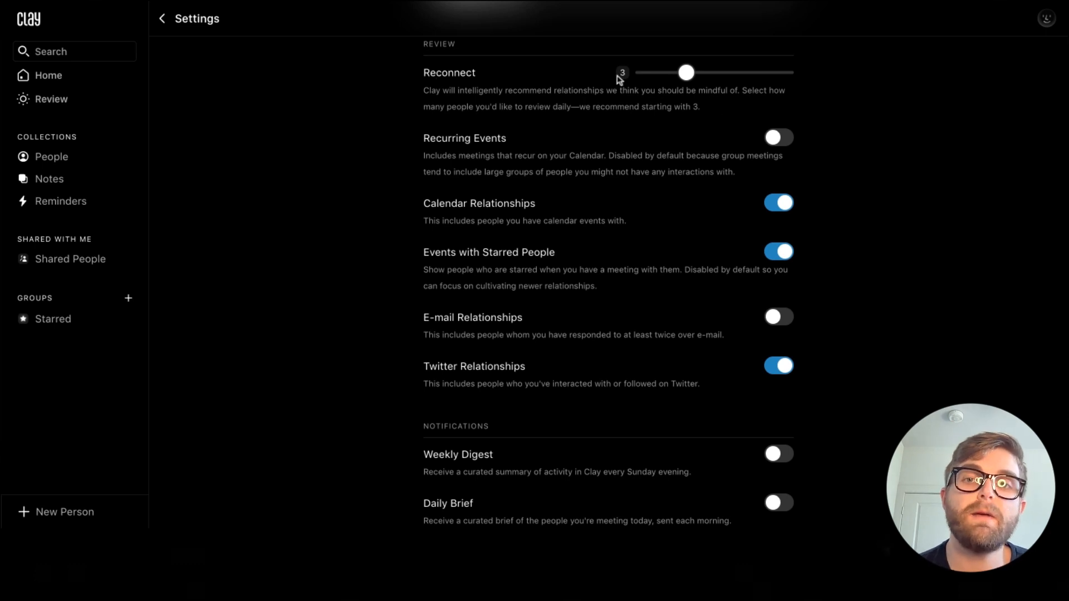
mouse_move(343, 80)
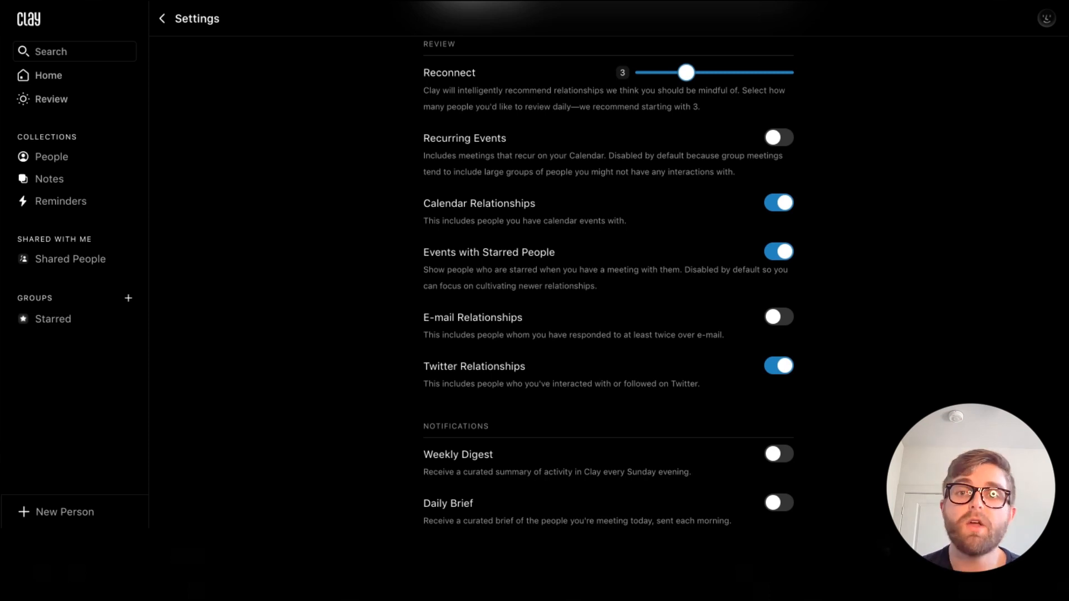
Drag the daily Reconnect slider up to its maximum of 10, then down to 2.
drag(685, 72, 770, 73)
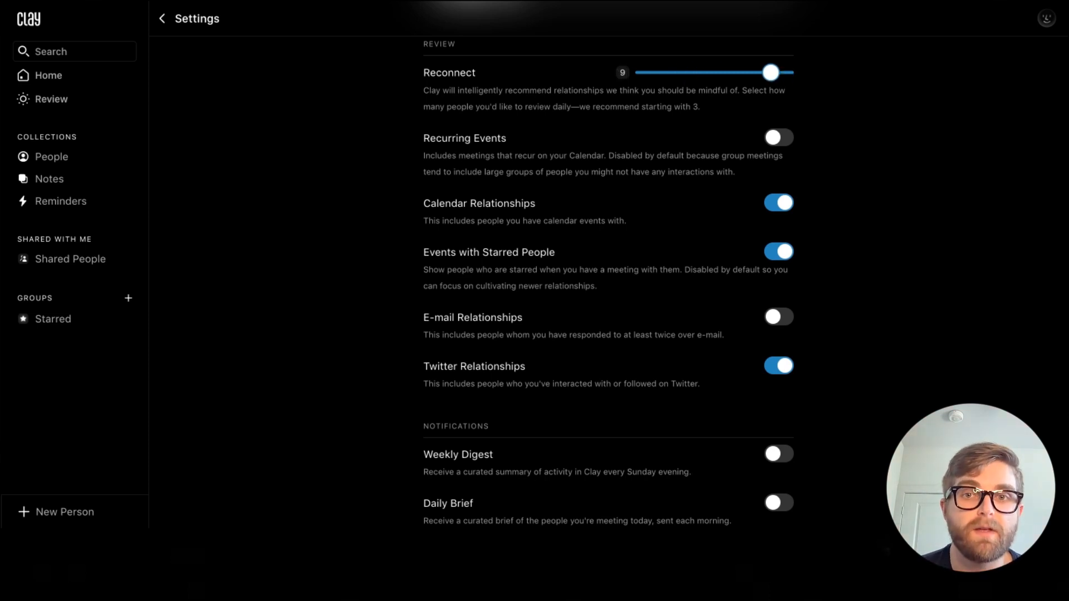
drag(769, 73, 783, 73)
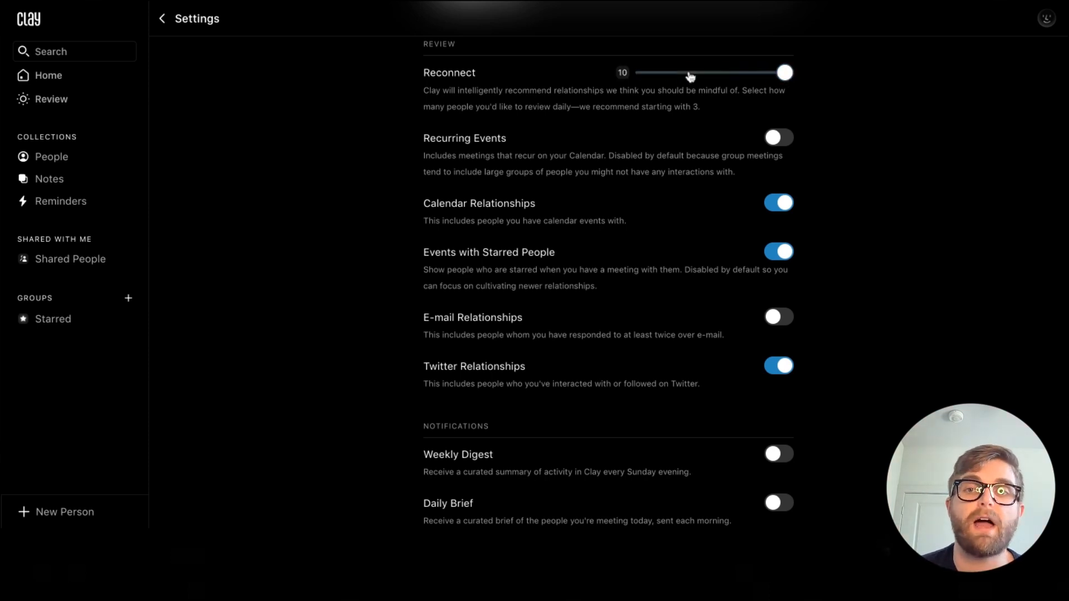
drag(782, 72, 671, 72)
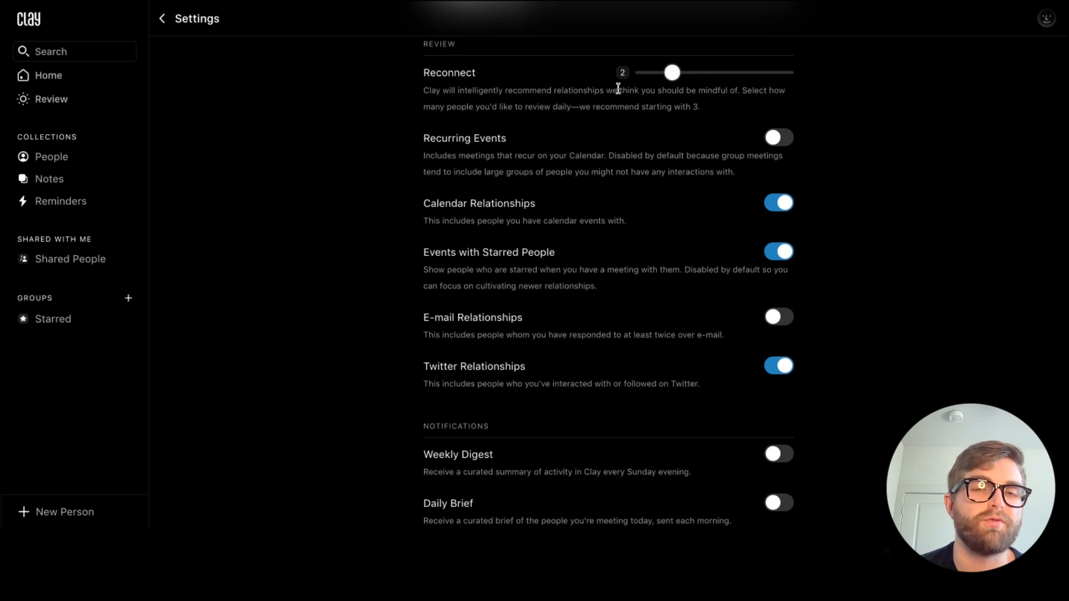
scroll(down, 3)
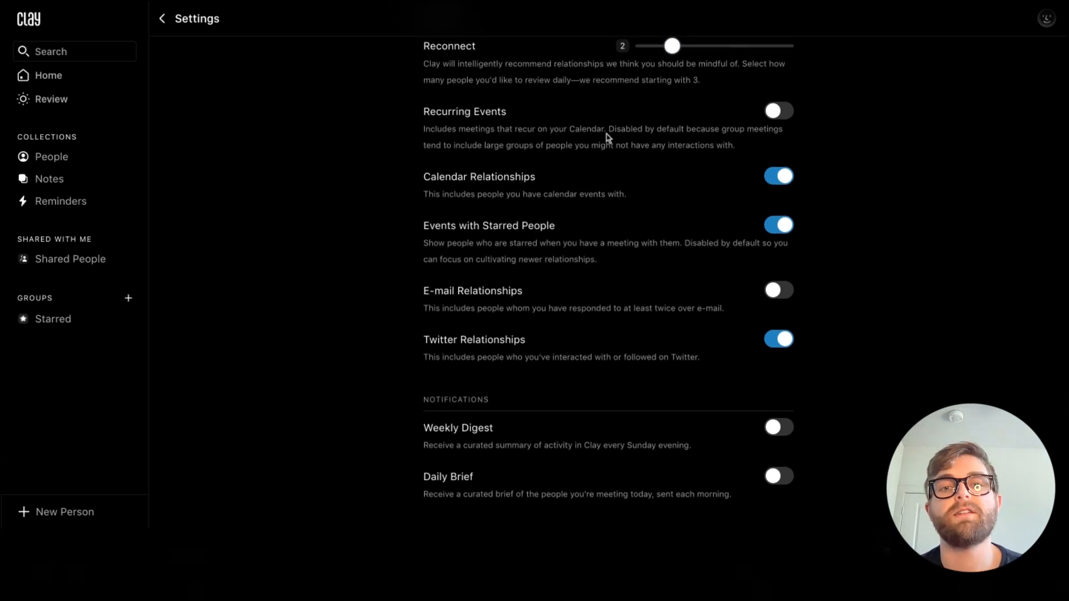
mouse_move(473, 122)
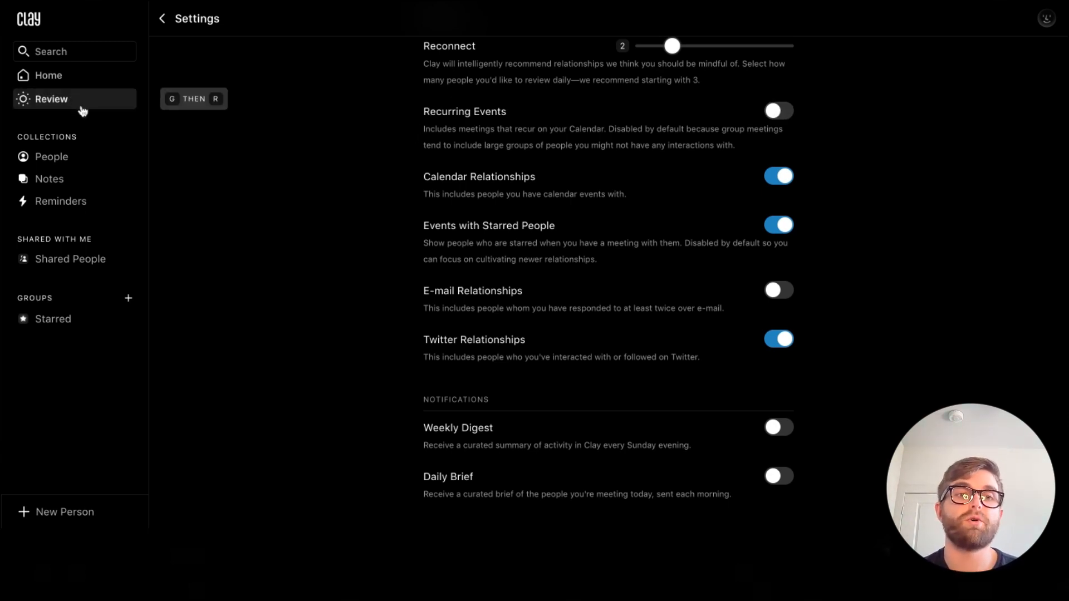
scroll(down, 3)
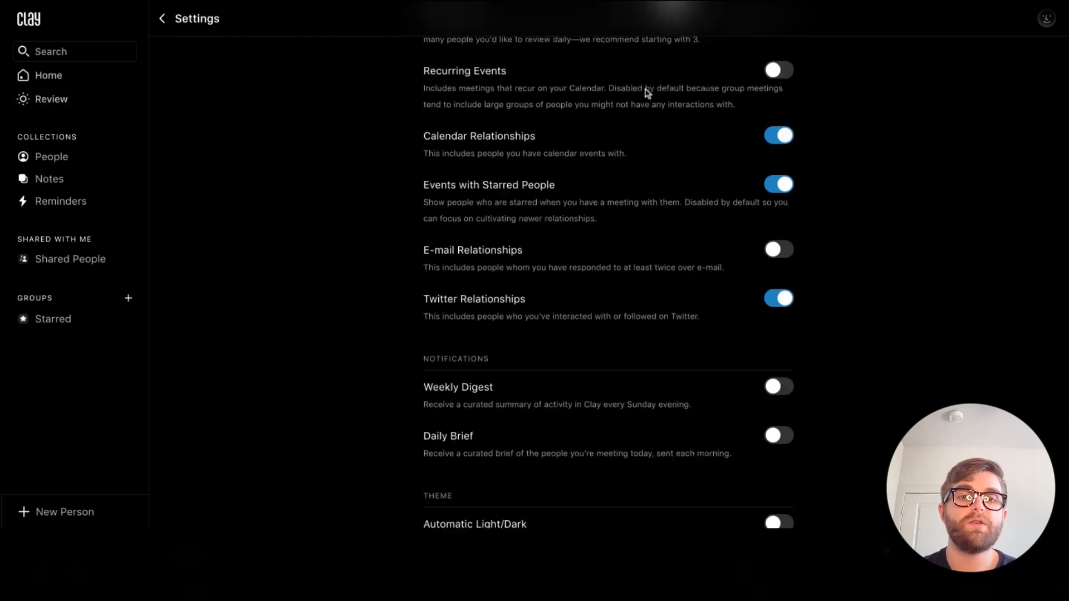
scroll(down, 3)
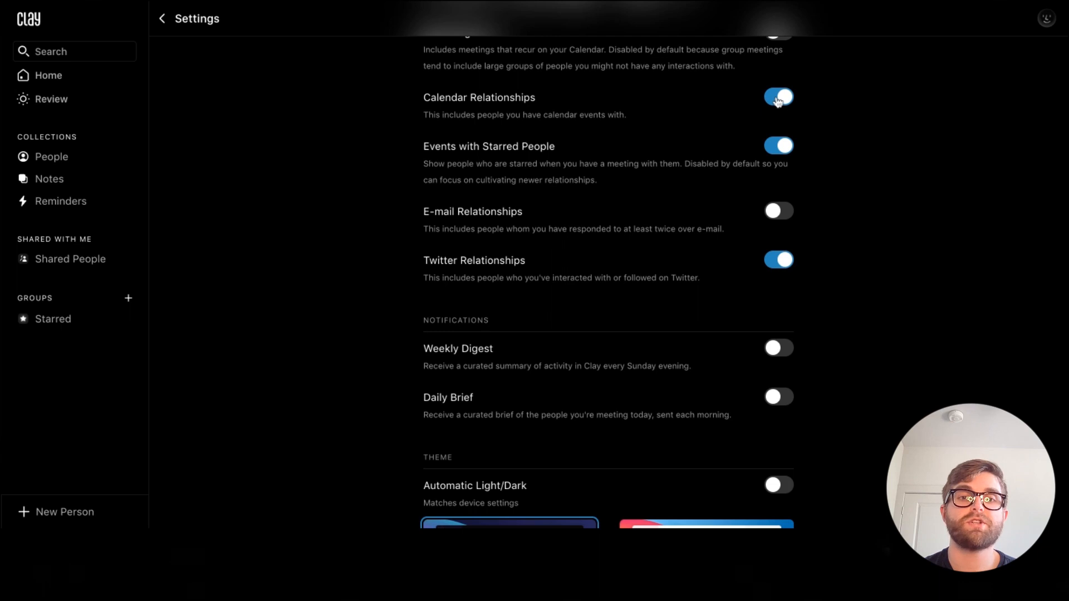
mouse_move(497, 149)
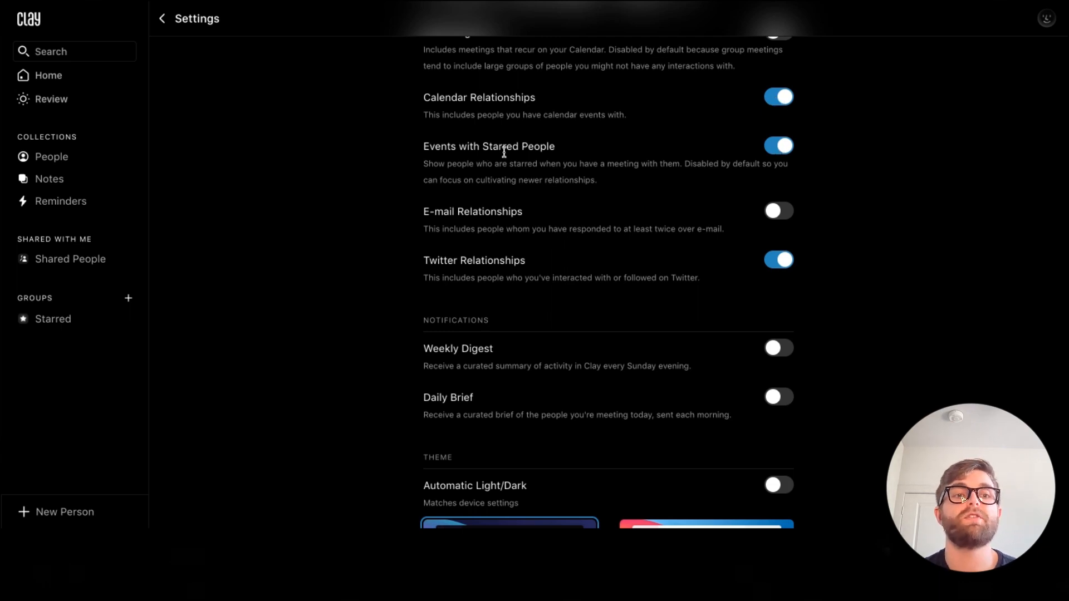
scroll(down, 3)
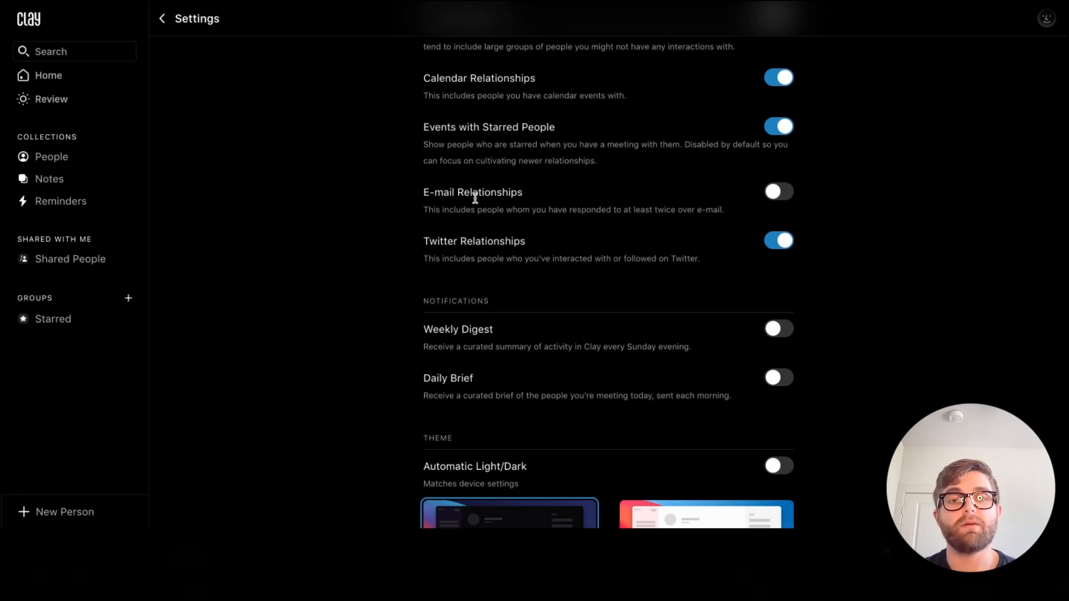
mouse_move(532, 247)
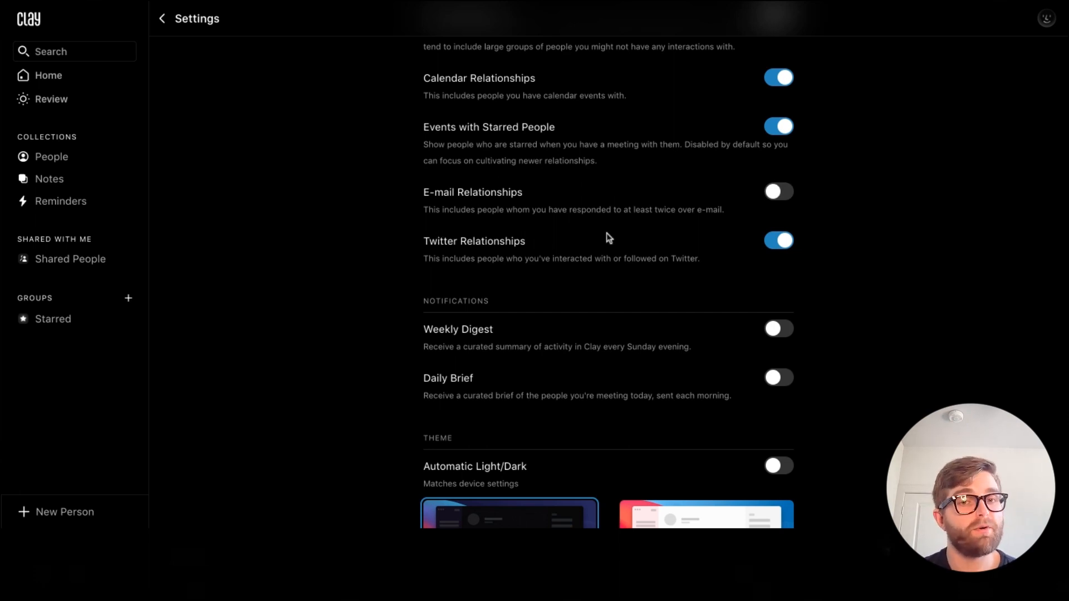
mouse_move(777, 192)
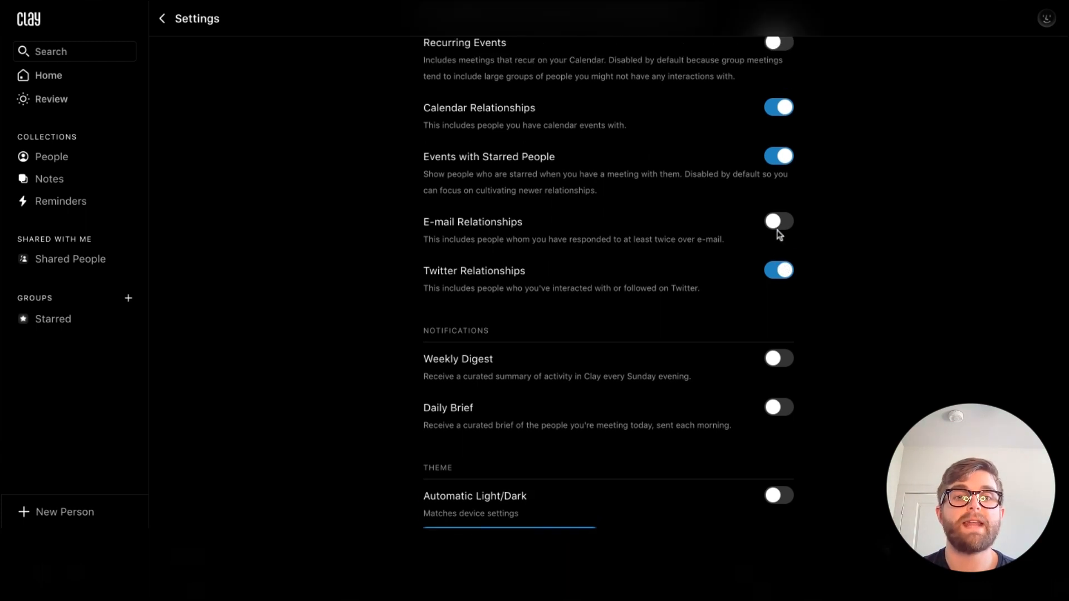
scroll(down, 3)
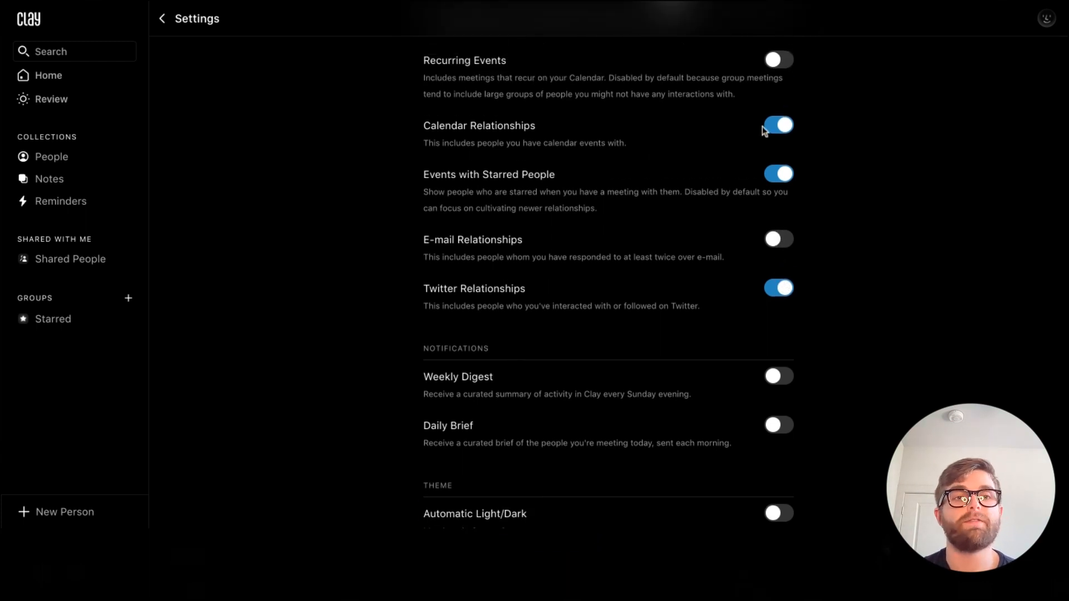